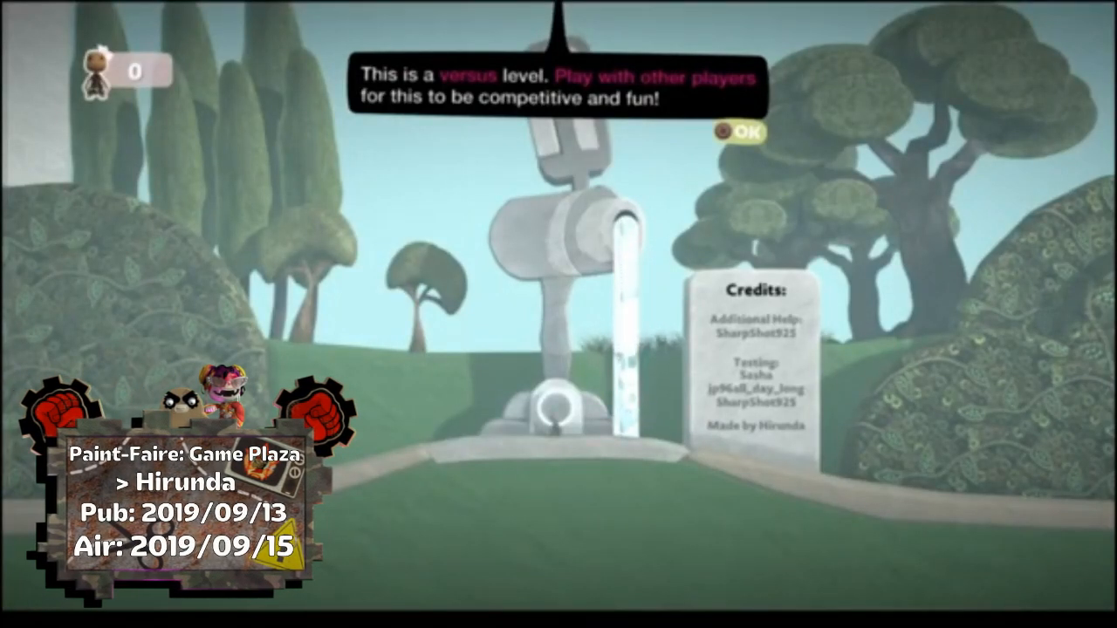
Dismiss the 'This is a versus level' notice and enter Paint-Faire: Game Plaza.
left_click(740, 133)
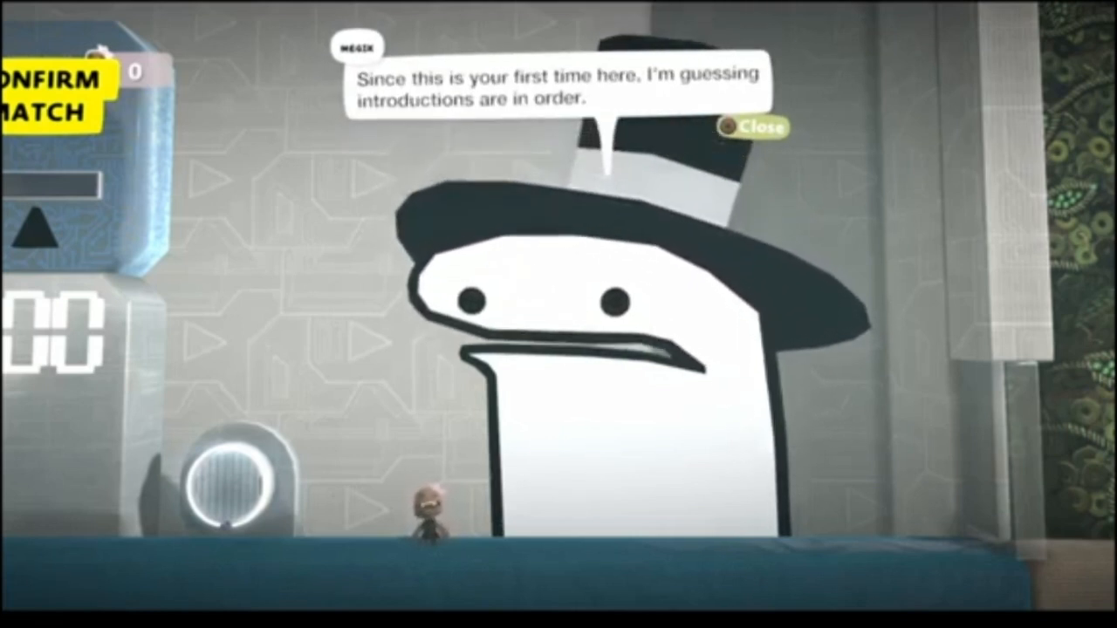
Advance Megix's introduction through time, point limit, health and map settings.
left_click(752, 128)
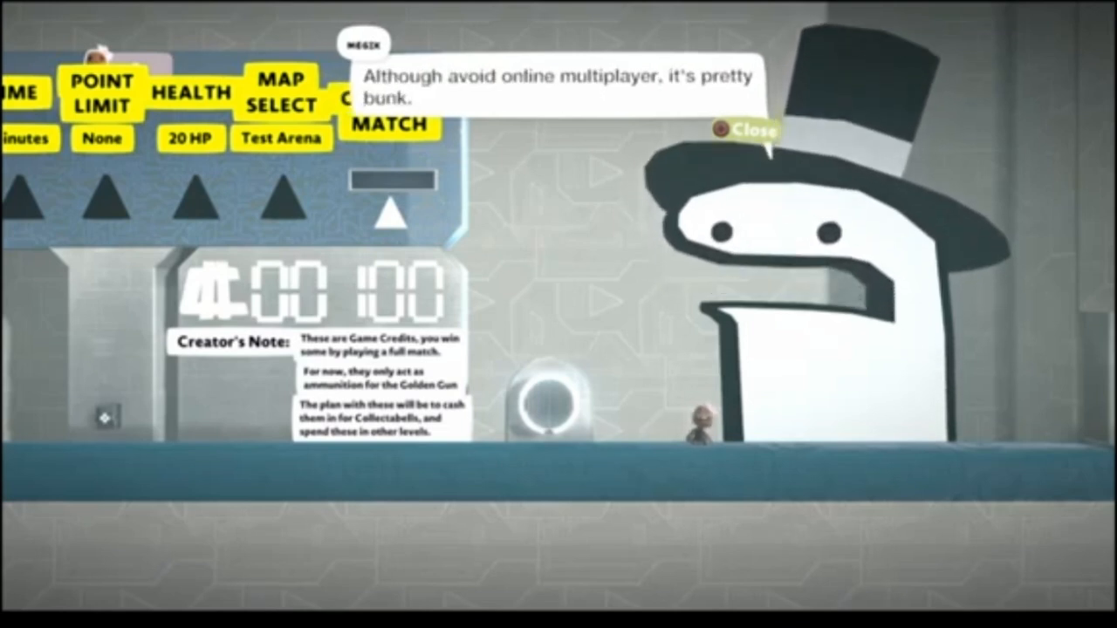
Close Megix's final multiplayer advice, ending the introduction.
left_click(747, 129)
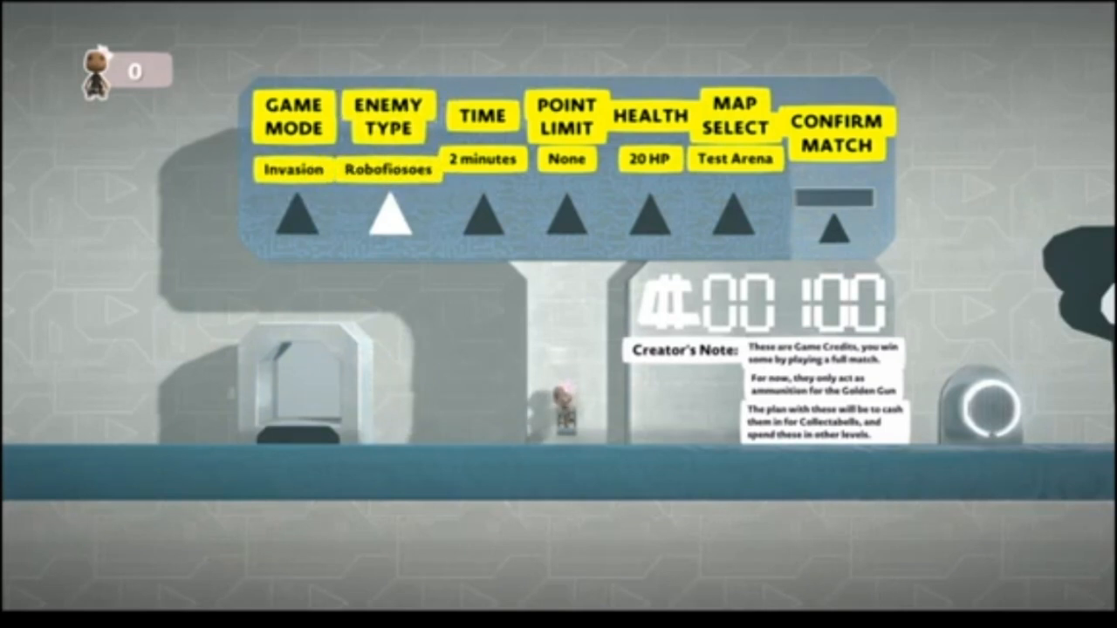
Switch the enemy type to Glorbs and the map to Sausage Factory.
left_click(387, 169)
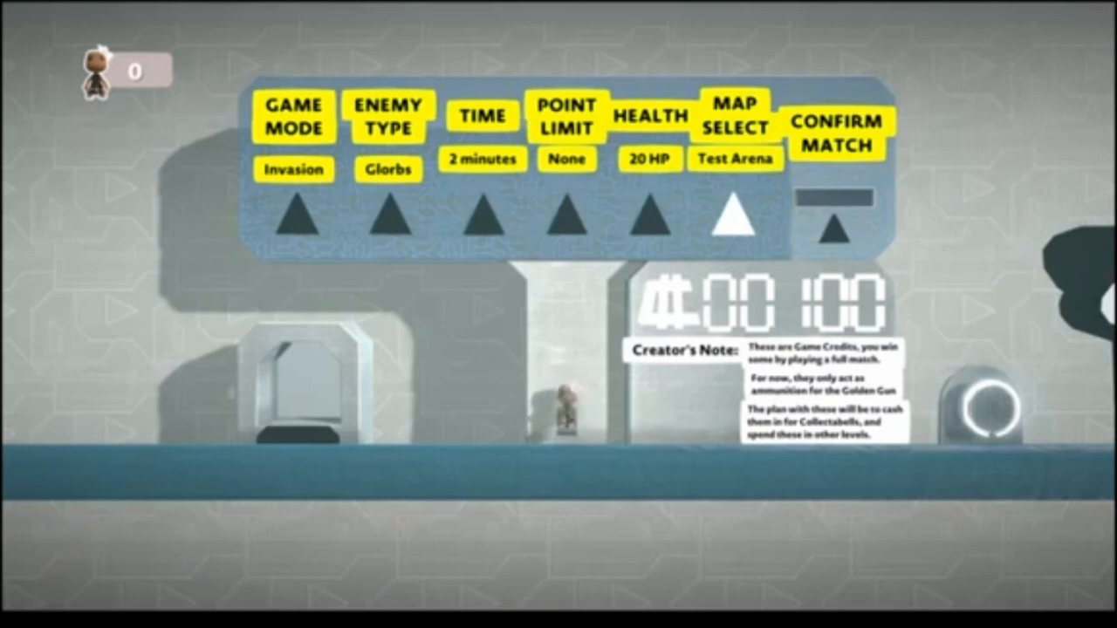
left_click(734, 214)
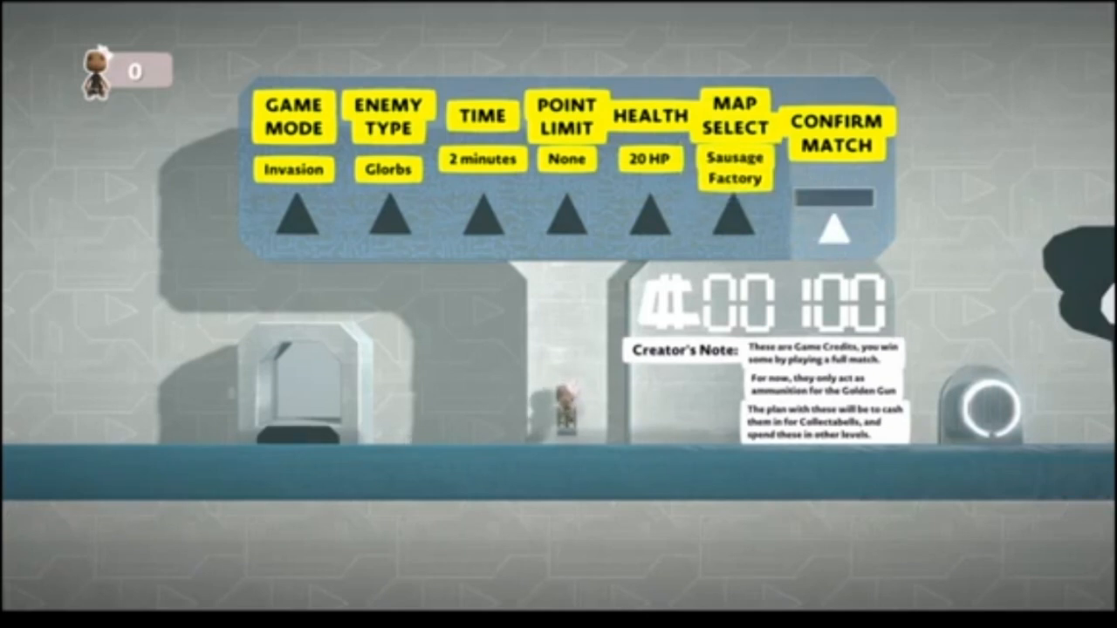
left_click(834, 128)
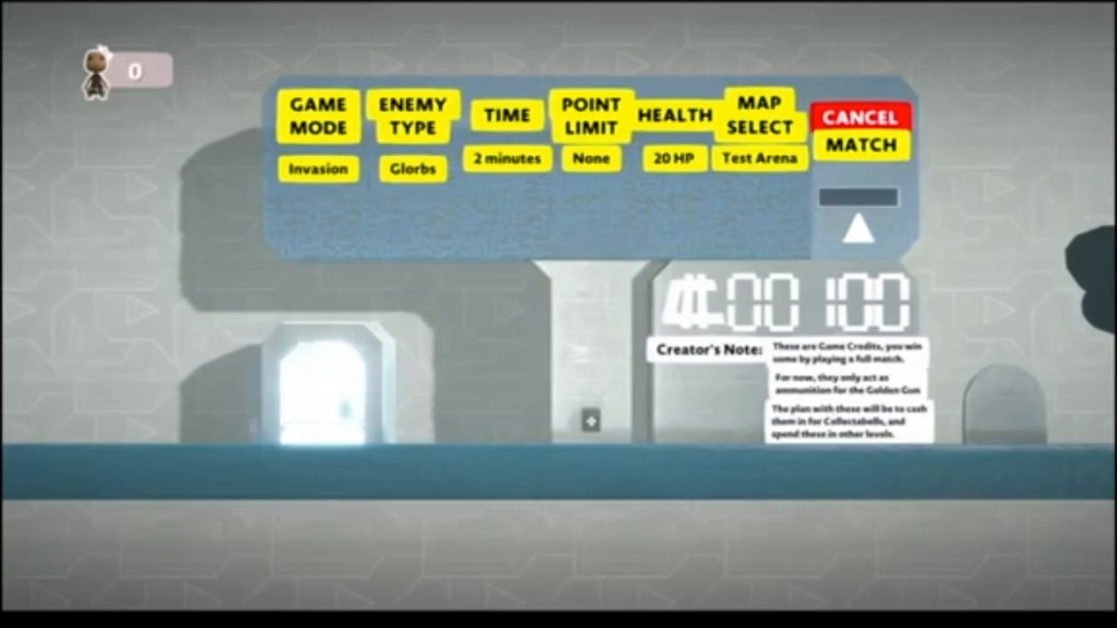
Walk through the glowing teleporter door into Test Arena.
left_click(860, 145)
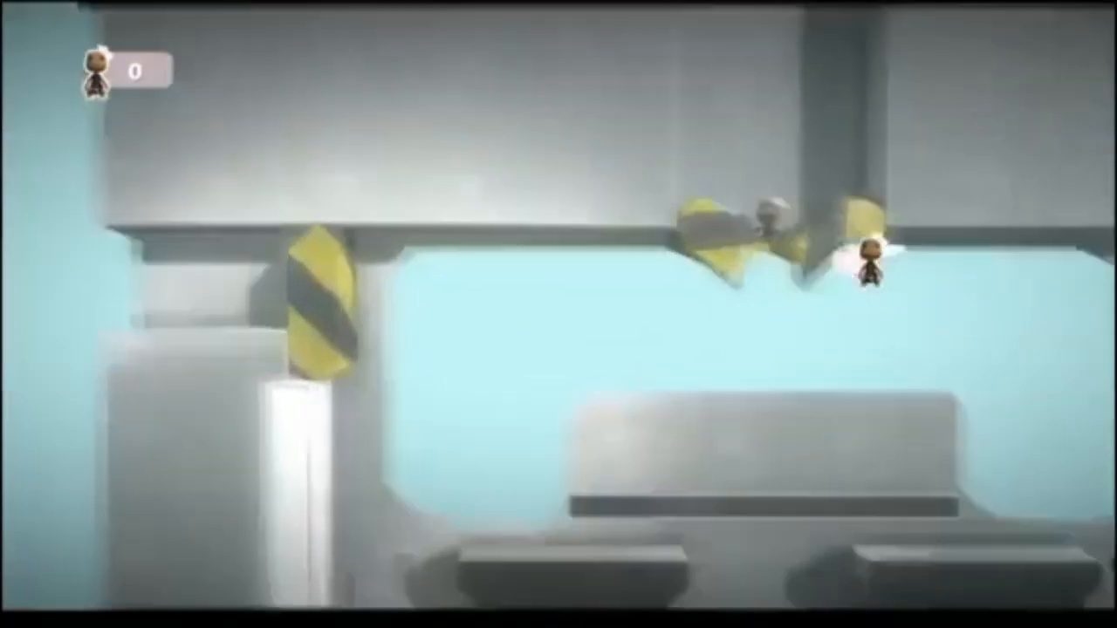